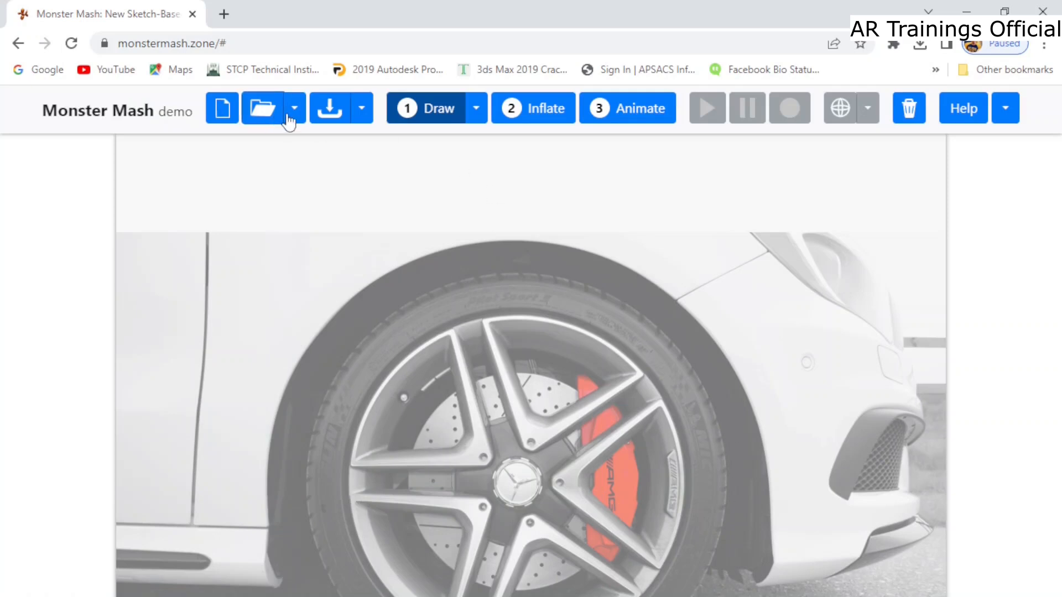
Glance at Monster Mash's save and drawing-mode menus before leaving for Google.
{"action": "left_click", "coordinate": [361, 108]}
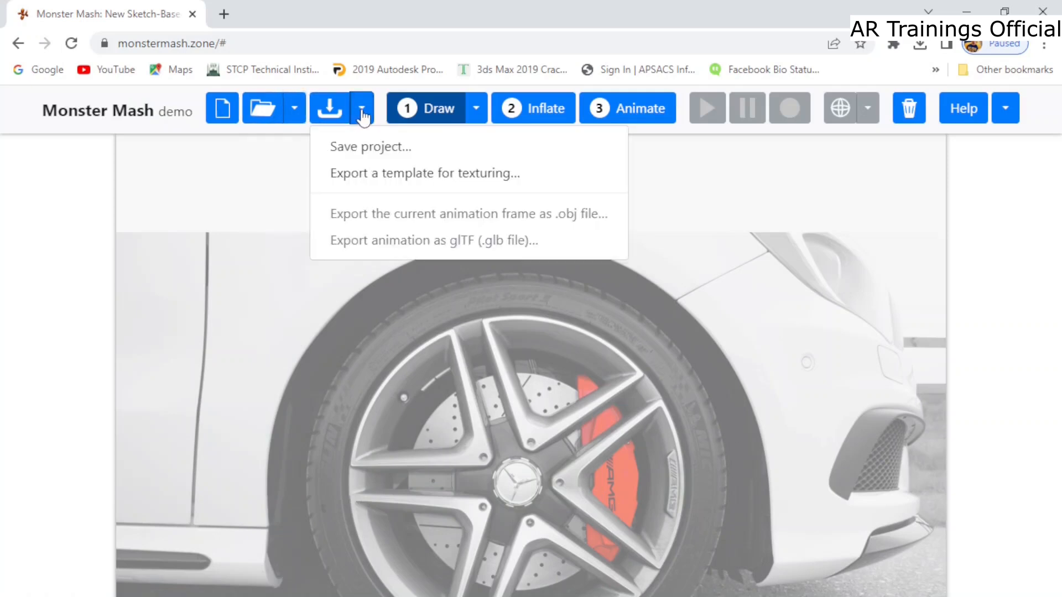
{"action": "left_click", "coordinate": [476, 109]}
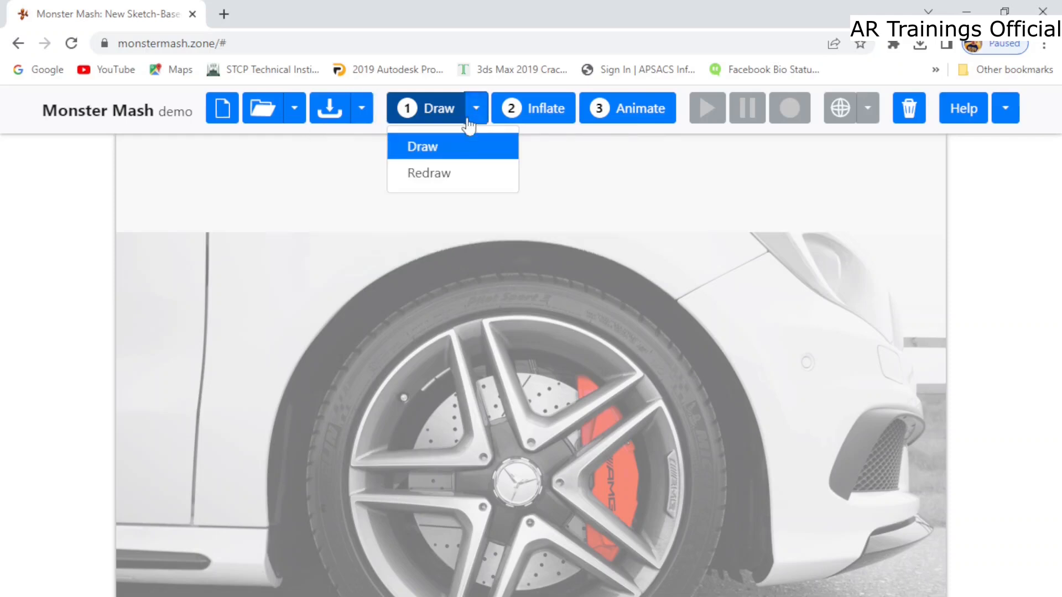
{"action": "mouse_move", "coordinate": [661, 363]}
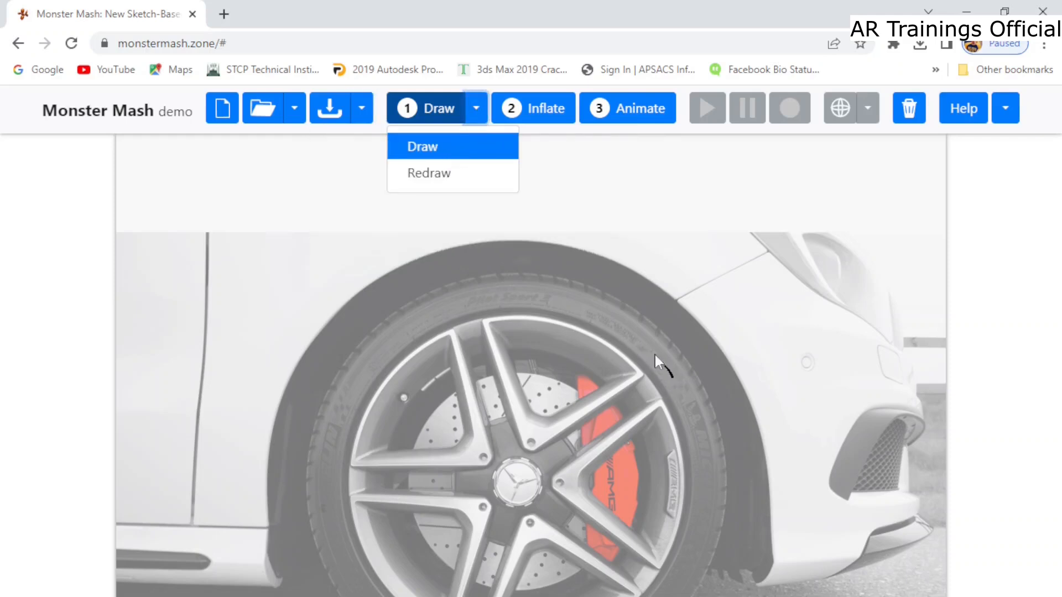
{"action": "left_click_drag", "start_coordinate": [657, 363], "coordinate": [389, 339]}
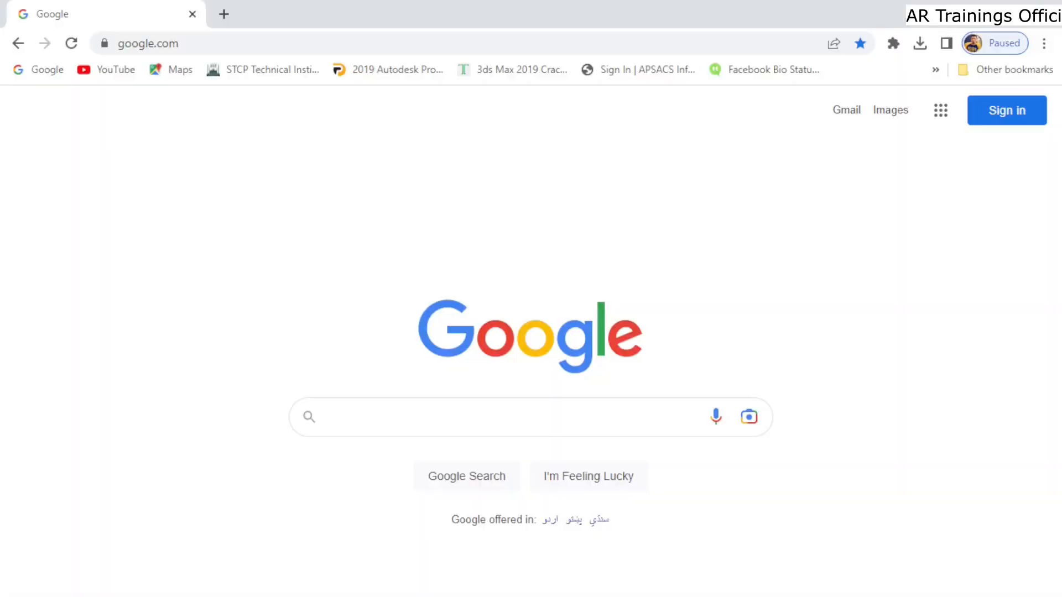
Search Google for 'monster mash' and follow the Monster Mash suggestion.
{"action": "type", "text": "monster mas"}
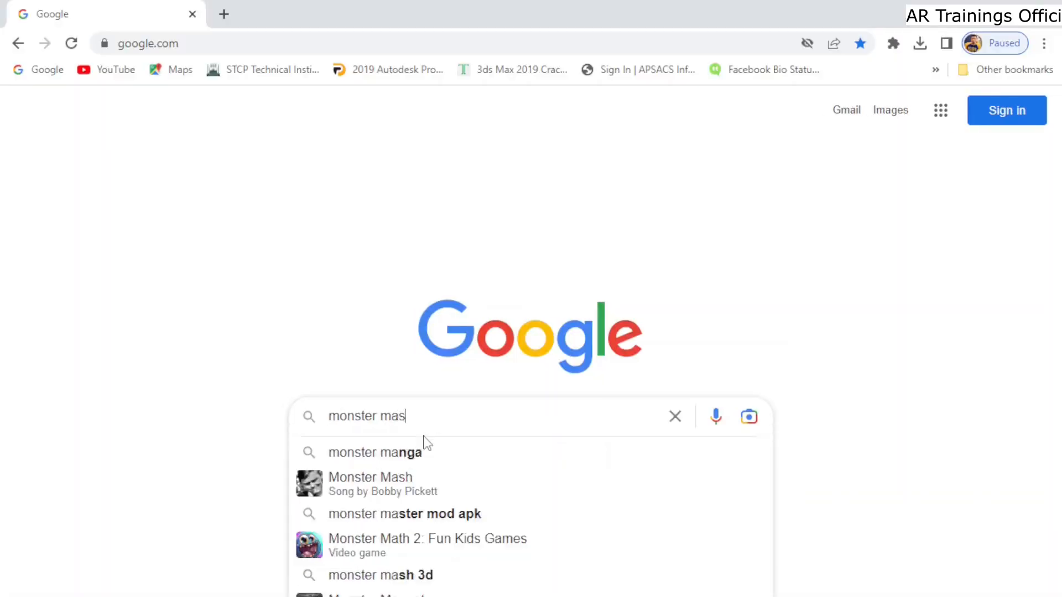
{"action": "left_click", "coordinate": [369, 483]}
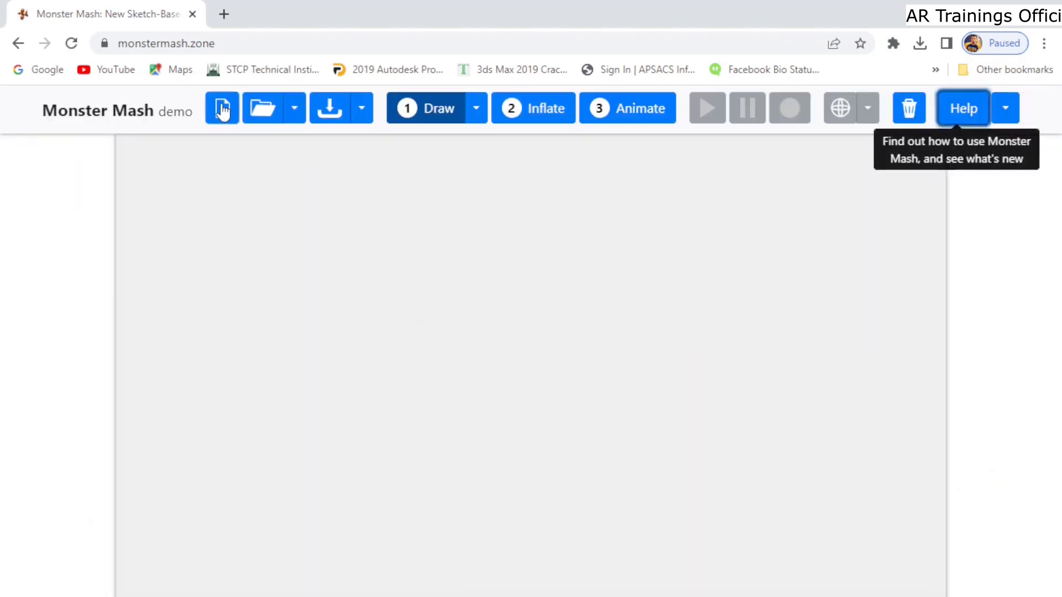
{"action": "mouse_move", "coordinate": [264, 108]}
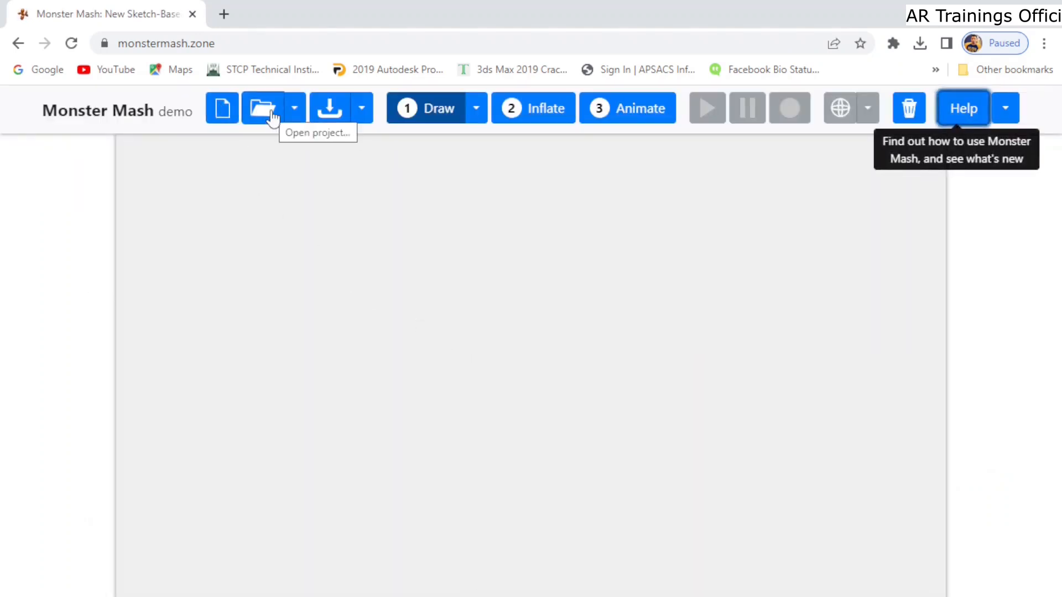
{"action": "mouse_move", "coordinate": [437, 119]}
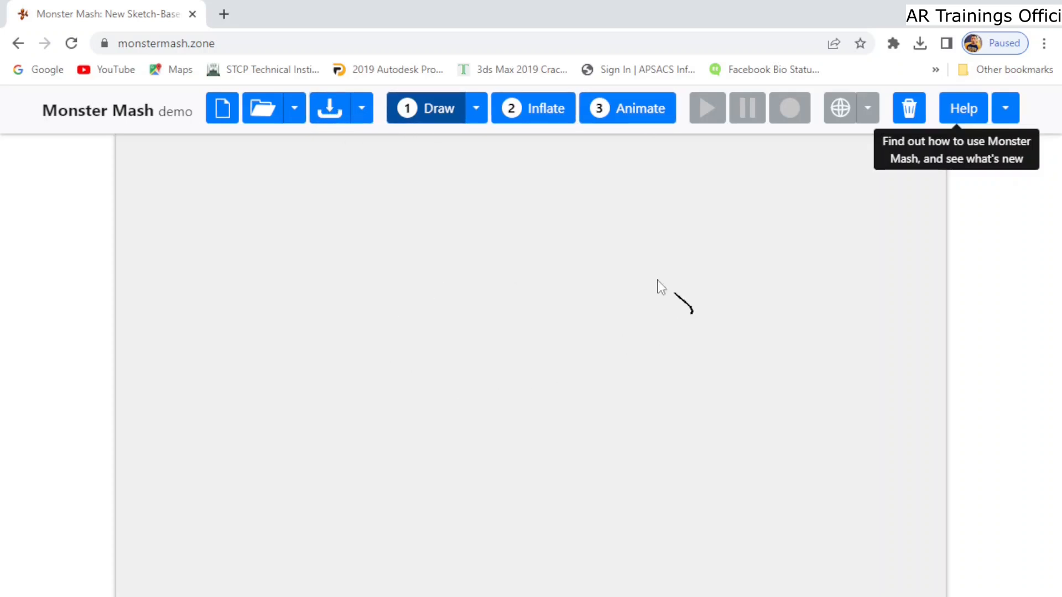
Sketch a closed rough circle and inflate it into a smooth 3D blob.
{"action": "left_click_drag", "start_coordinate": [684, 305], "coordinate": [390, 518]}
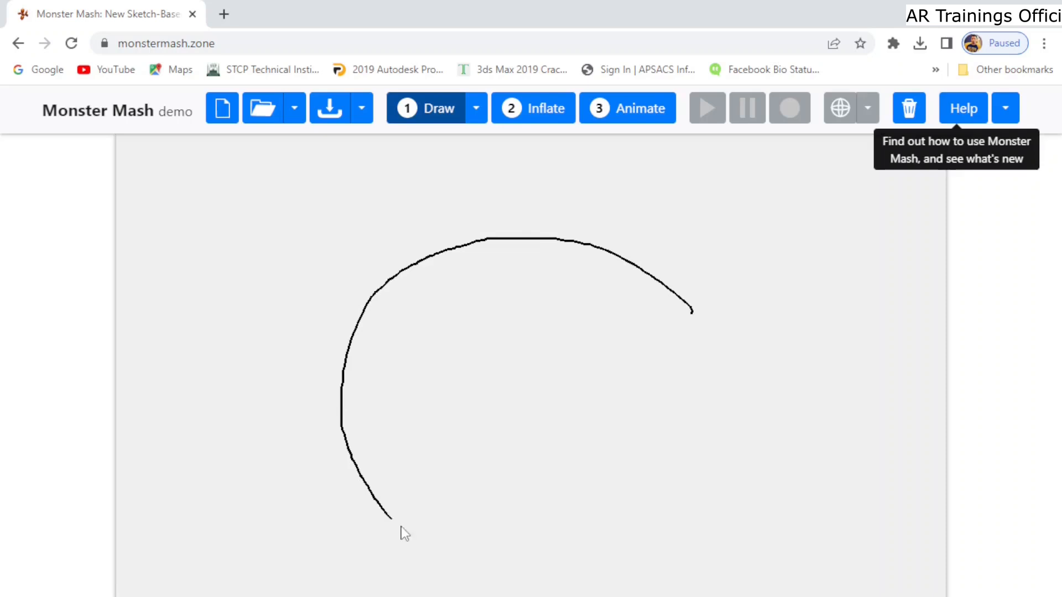
{"action": "left_click_drag", "start_coordinate": [392, 518], "coordinate": [690, 310]}
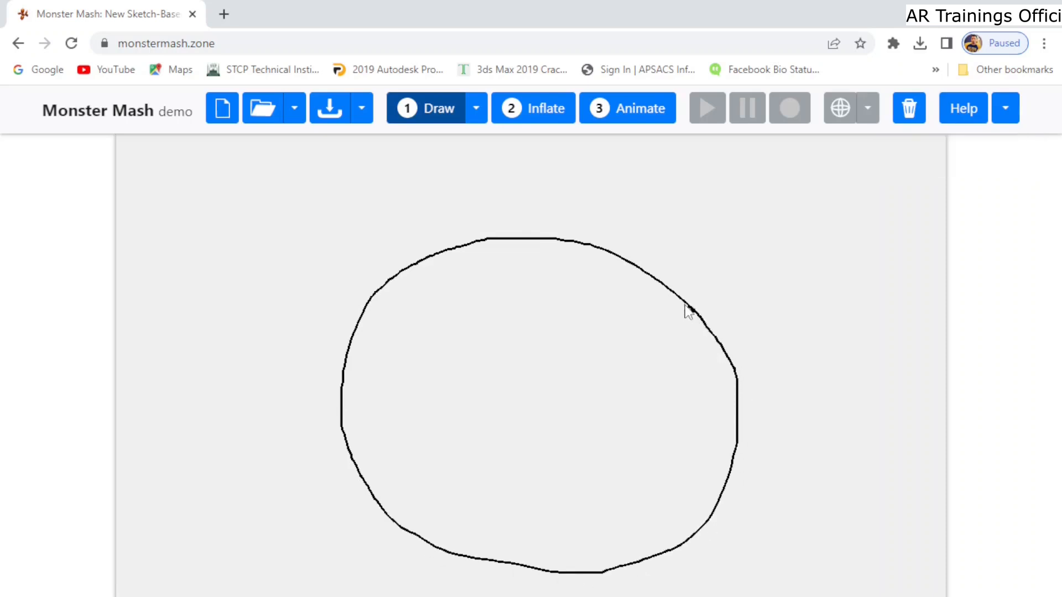
{"action": "left_click", "coordinate": [533, 108]}
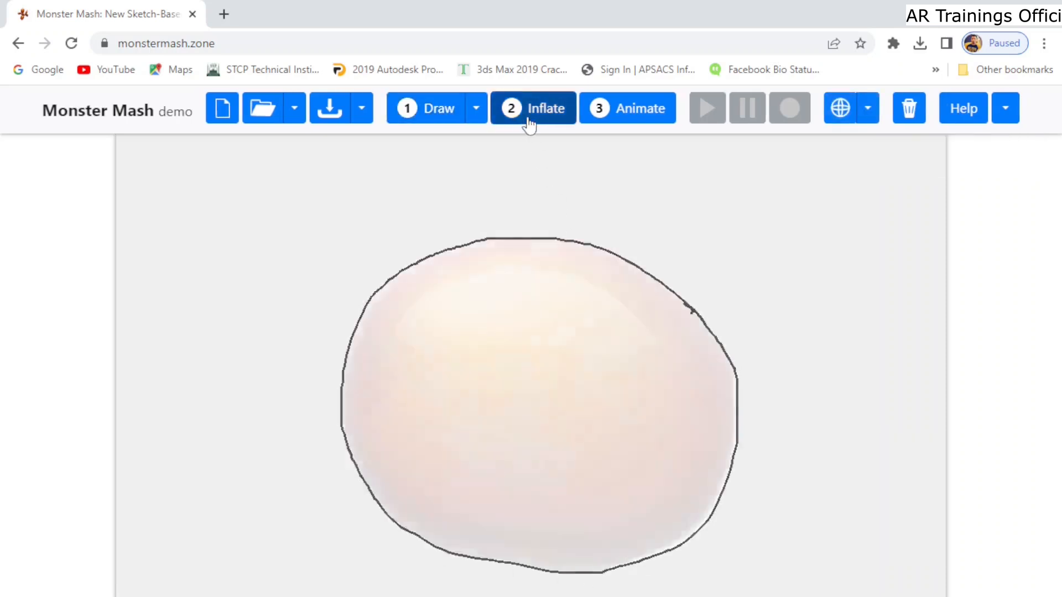
{"action": "left_click", "coordinate": [533, 108]}
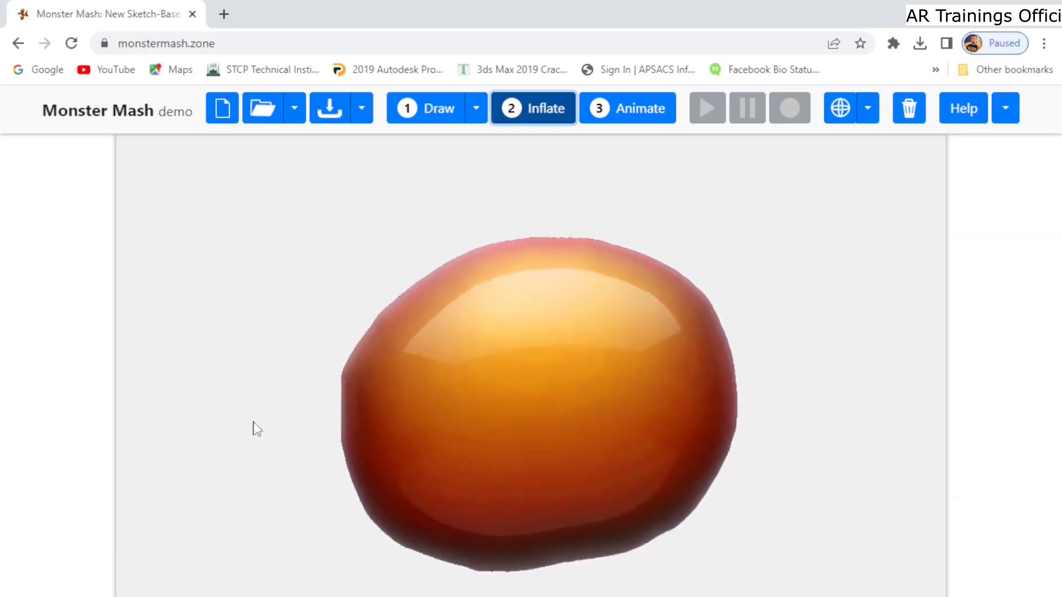
Orbit the inflated blob to inspect its shape from several angles.
{"action": "left_click_drag", "start_coordinate": [258, 429], "coordinate": [474, 567]}
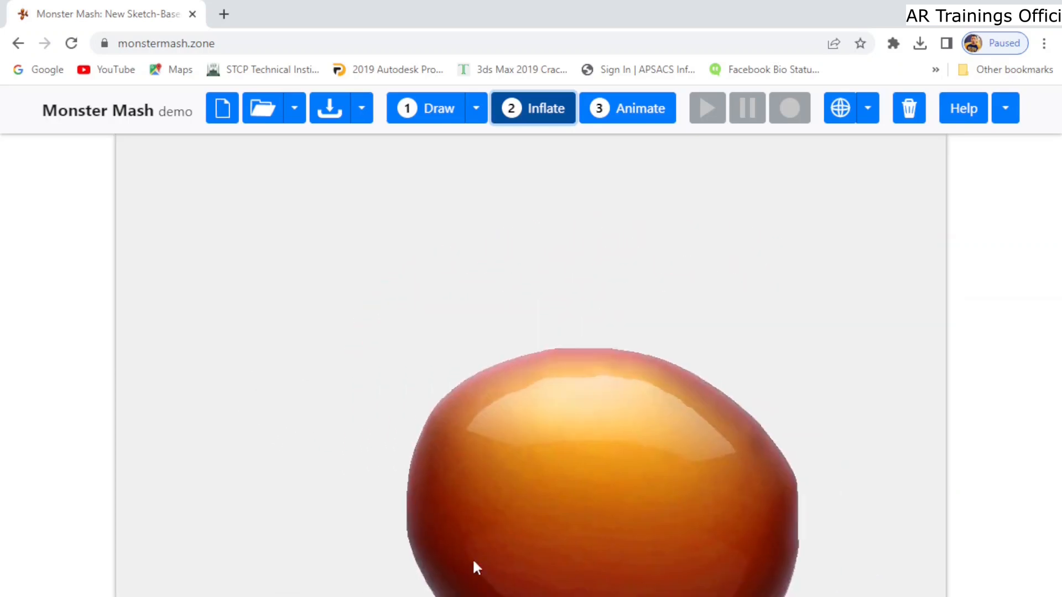
{"action": "left_click_drag", "start_coordinate": [475, 568], "coordinate": [291, 366]}
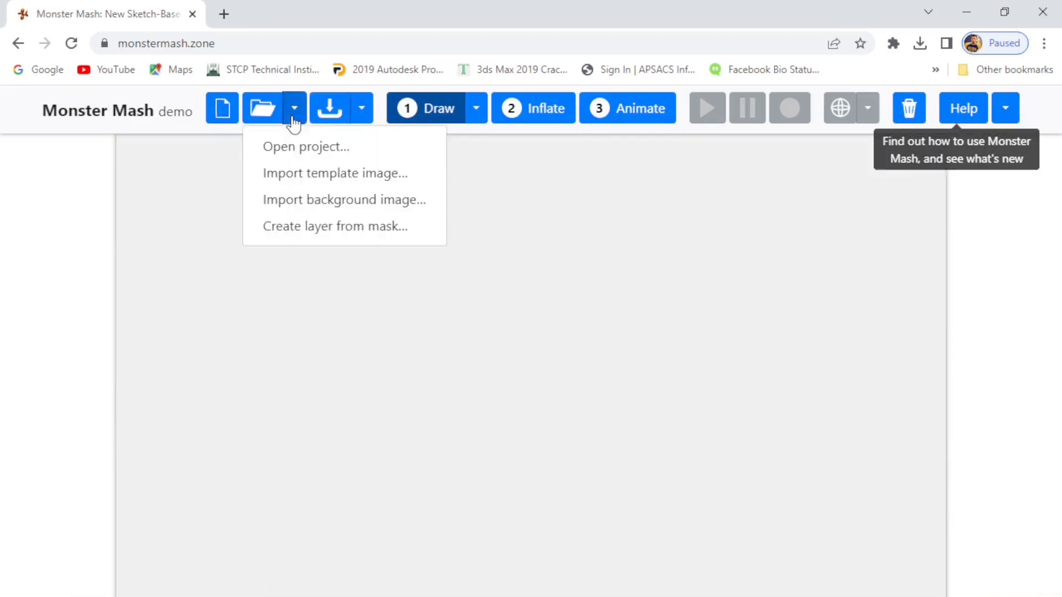
Import the car wheel photo pexels-mike-b-111766 from Downloads as a template image.
{"action": "left_click", "coordinate": [306, 146]}
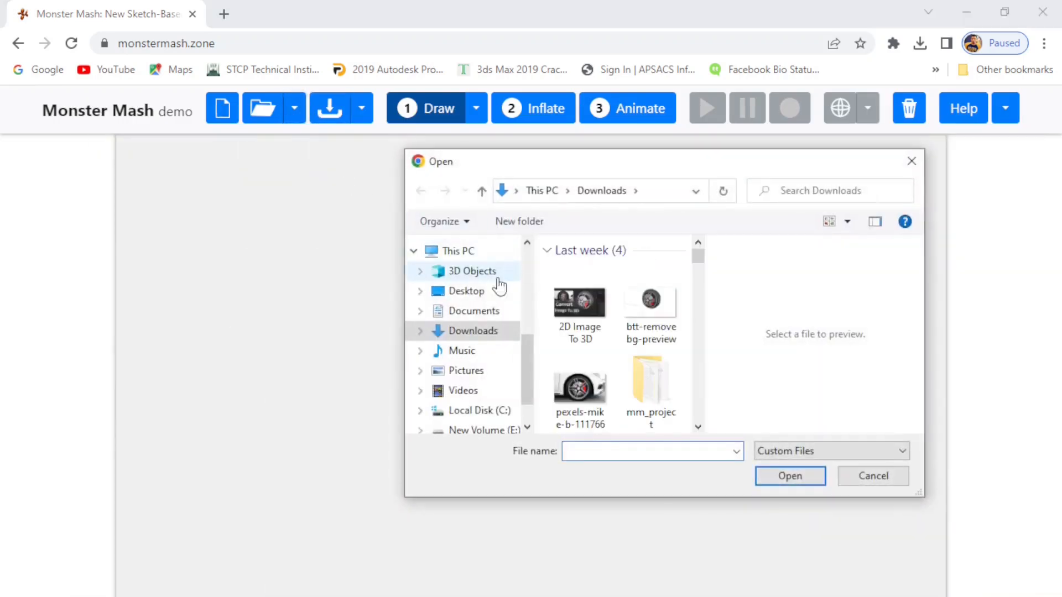
{"action": "left_click", "coordinate": [580, 369]}
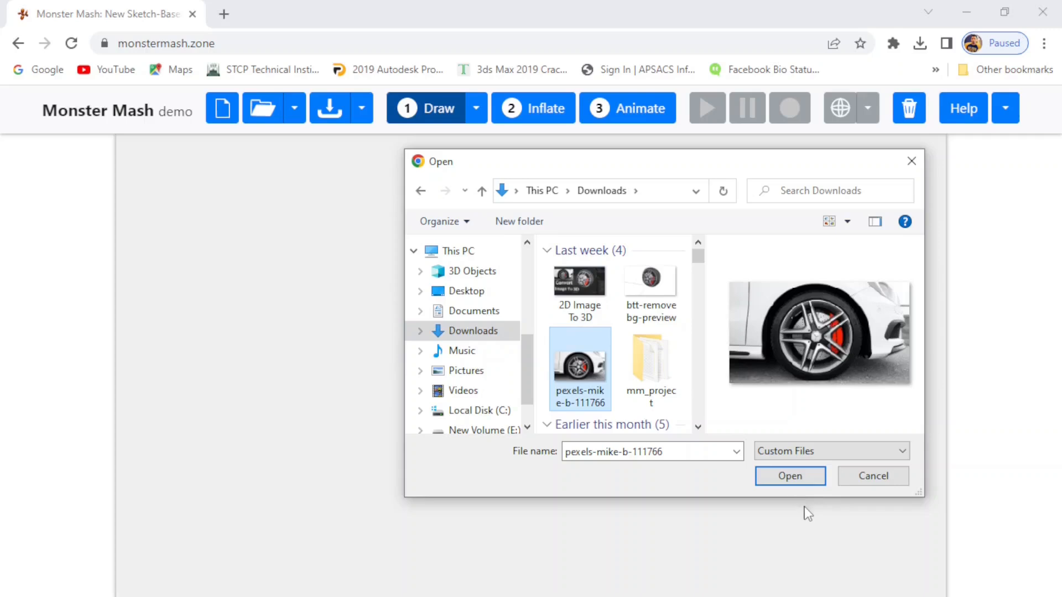
{"action": "left_click", "coordinate": [790, 476]}
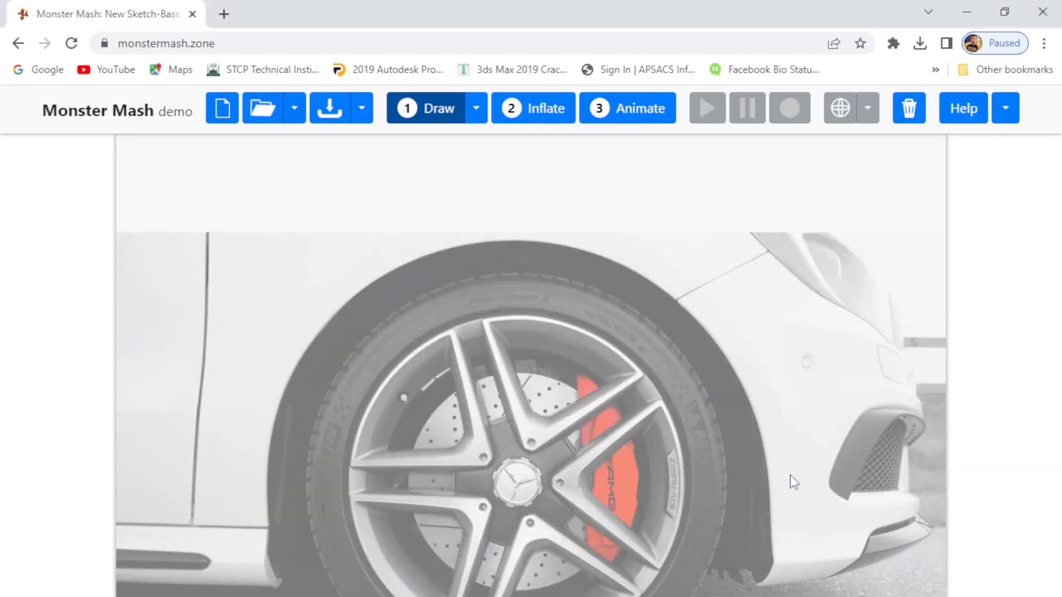
{"action": "mouse_move", "coordinate": [638, 321]}
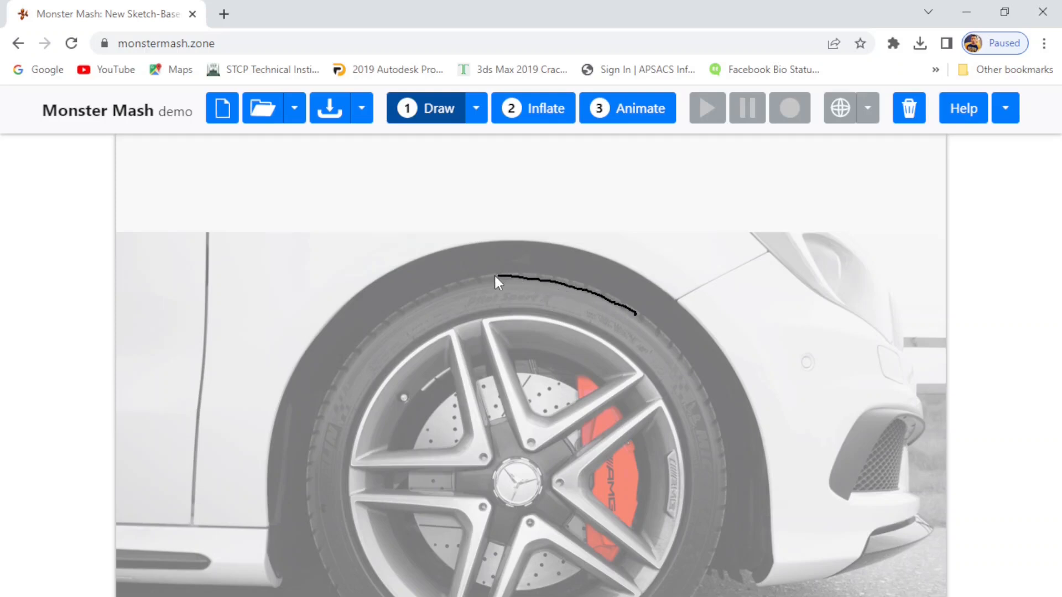
Trace a closed outline around the tyre over the photo and inflate it.
{"action": "left_click_drag", "start_coordinate": [495, 281], "coordinate": [376, 342]}
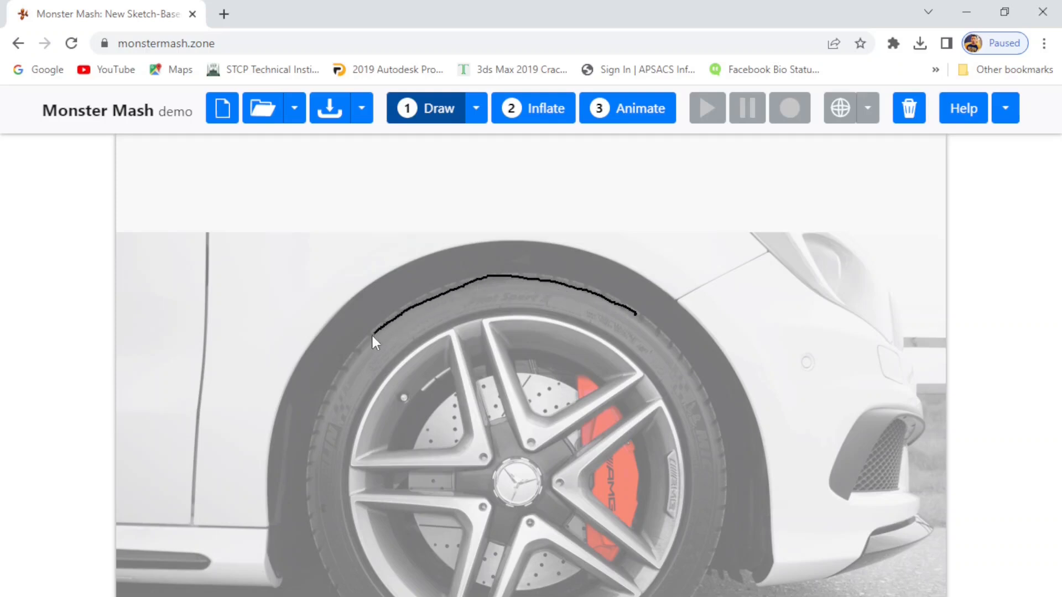
{"action": "left_click_drag", "start_coordinate": [376, 342], "coordinate": [316, 457]}
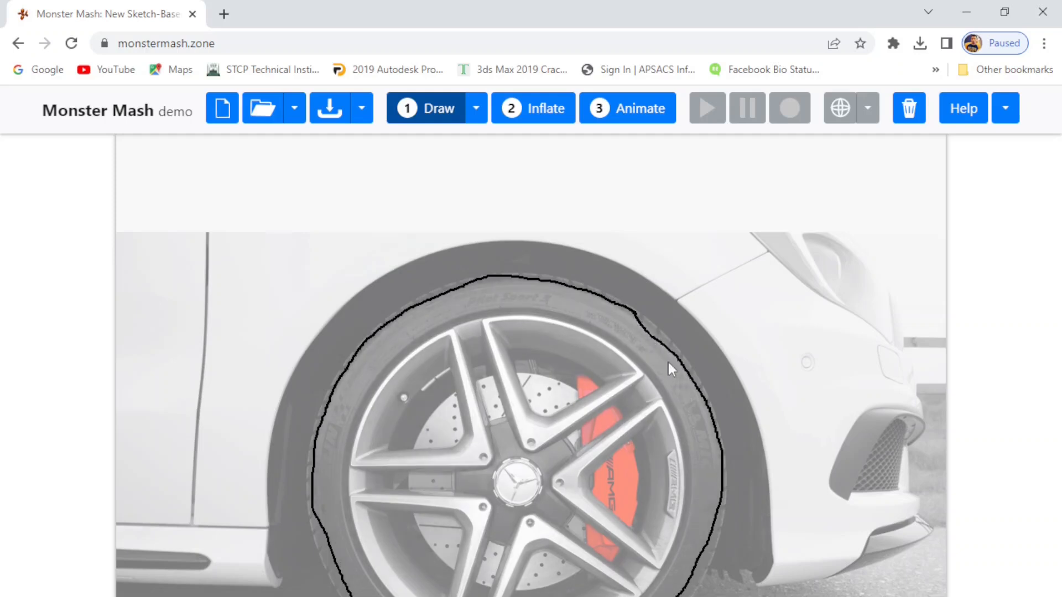
{"action": "left_click", "coordinate": [533, 108]}
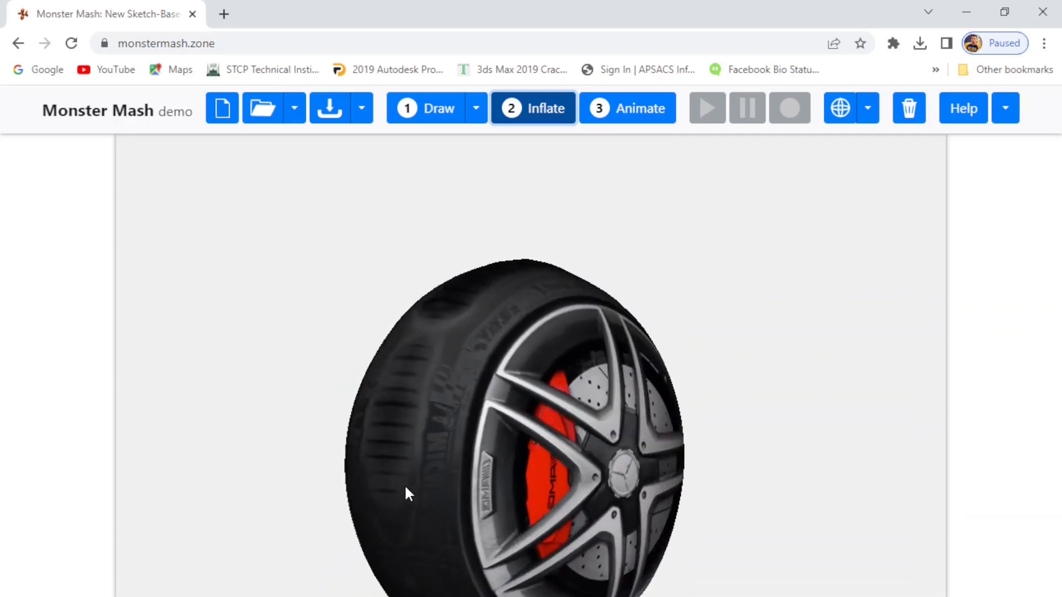
Switch the textured 3D wheel into animation mode.
{"action": "left_click", "coordinate": [626, 108]}
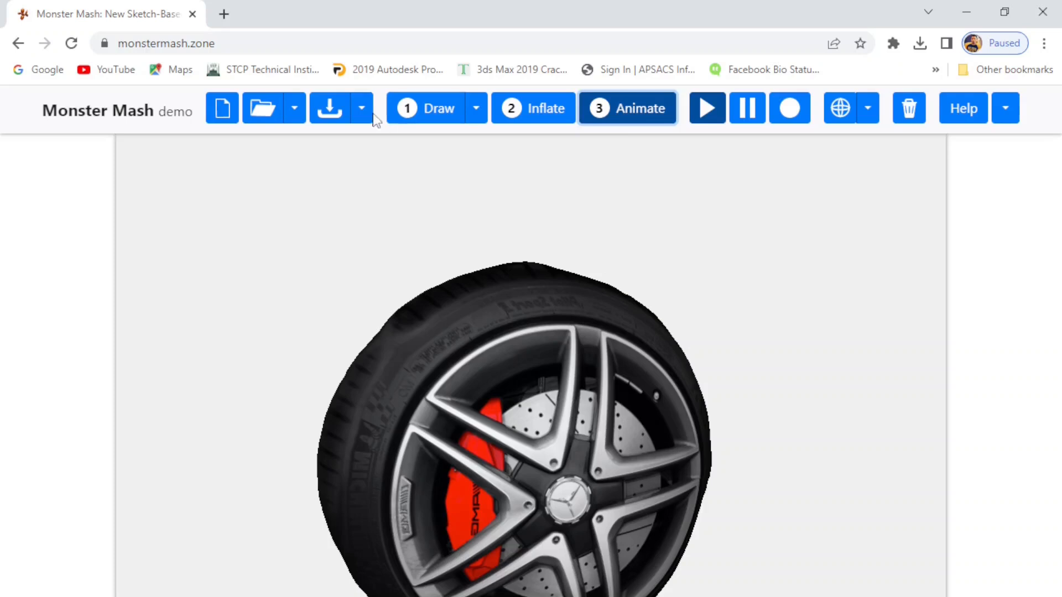
Export the wheel as an animated glTF .glb file.
{"action": "left_click", "coordinate": [360, 107]}
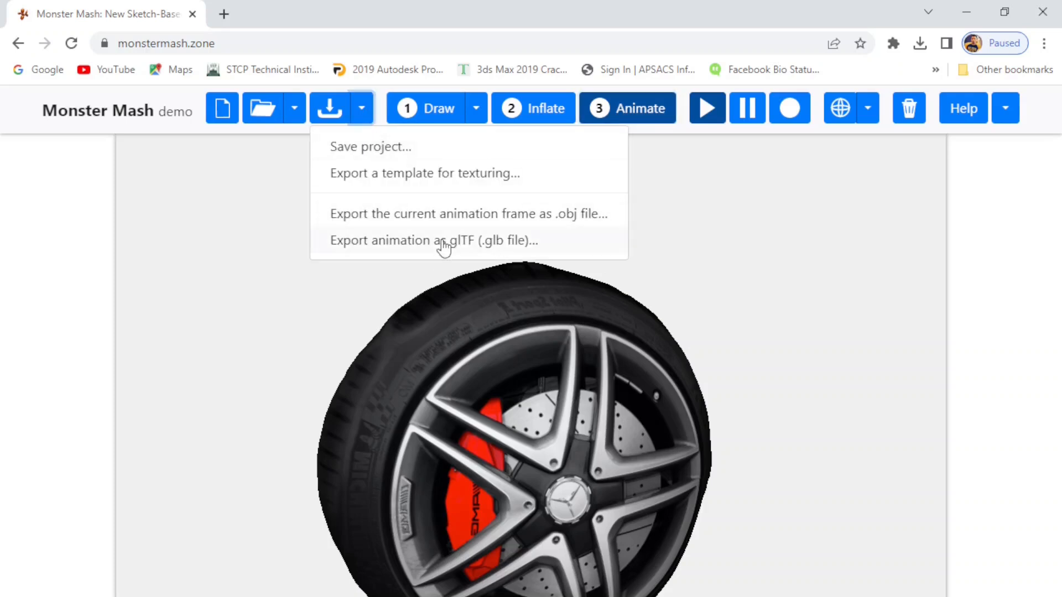
{"action": "left_click", "coordinate": [434, 241]}
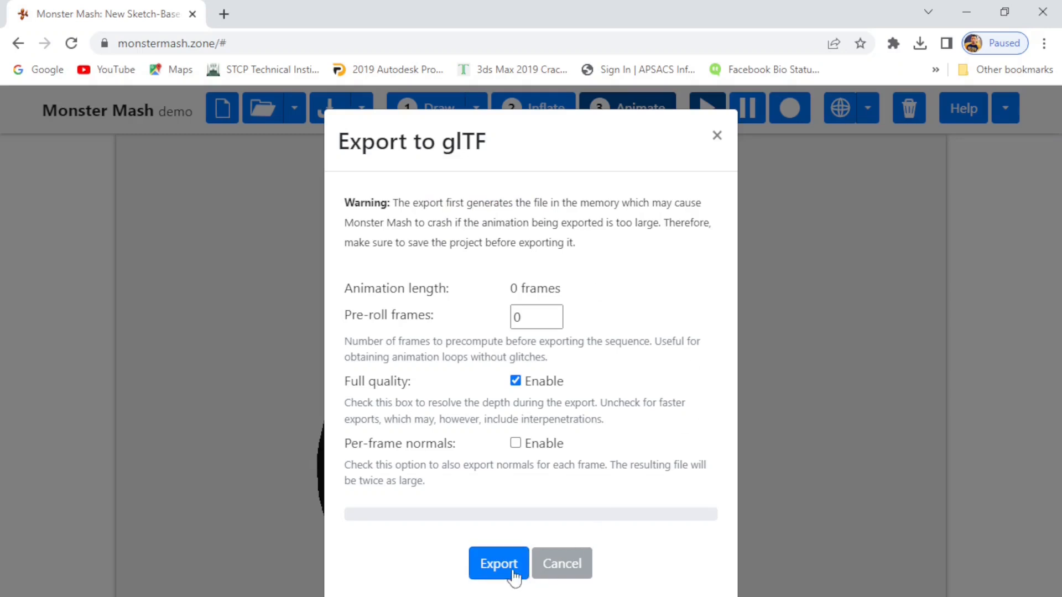
{"action": "left_click", "coordinate": [499, 564]}
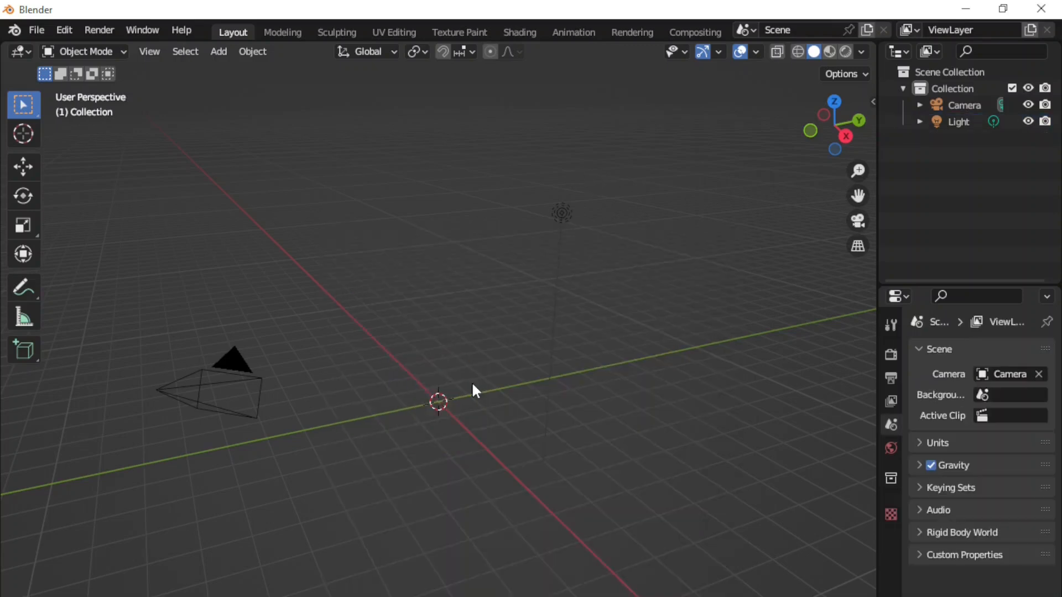
Import the exported glTF .glb from Downloads into the Blender scene.
{"action": "left_click", "coordinate": [36, 30]}
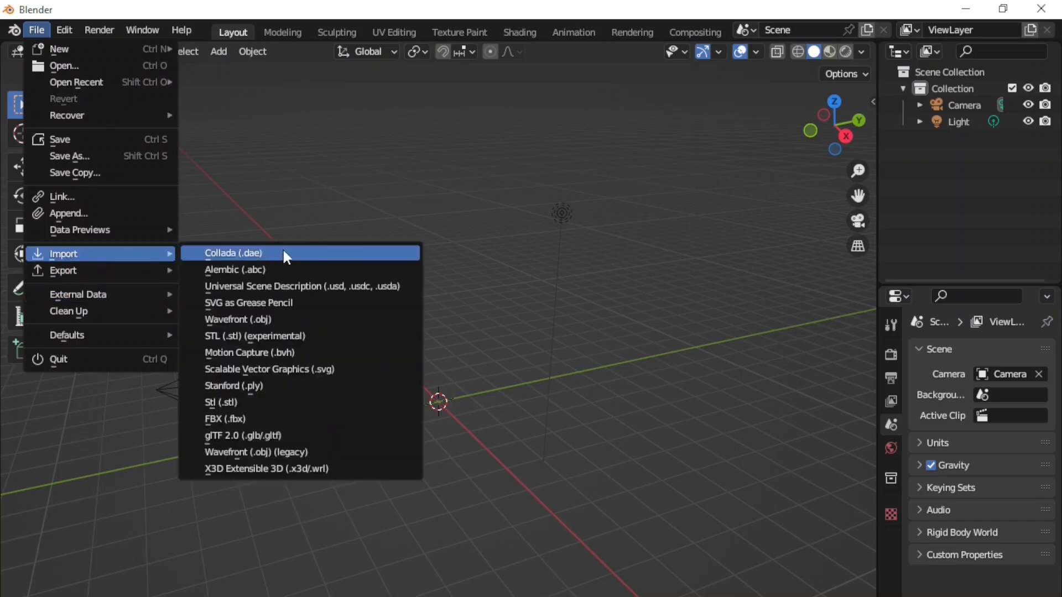
{"action": "mouse_move", "coordinate": [328, 435]}
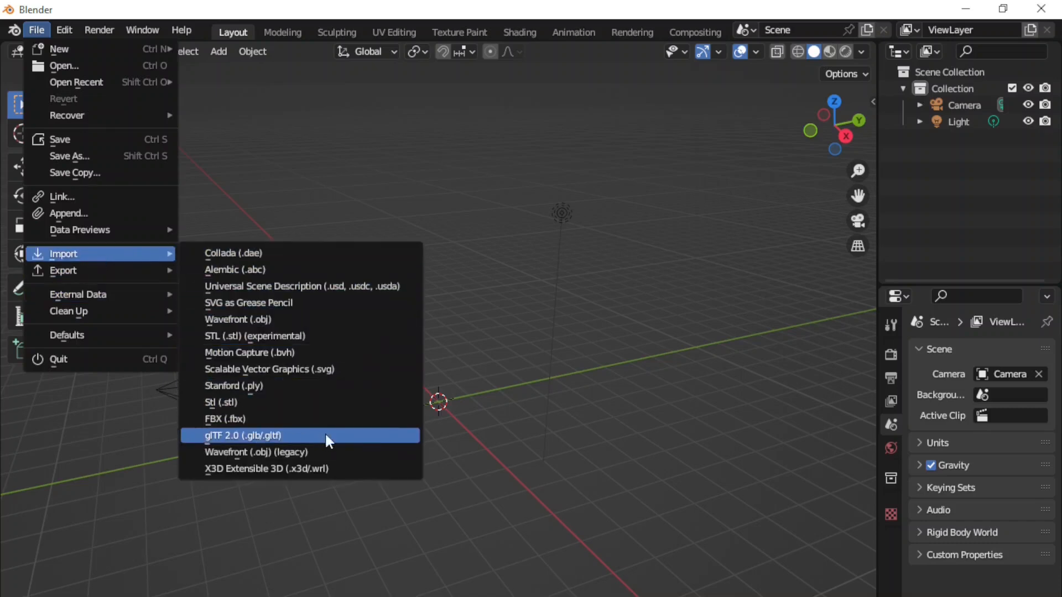
{"action": "left_click", "coordinate": [244, 436]}
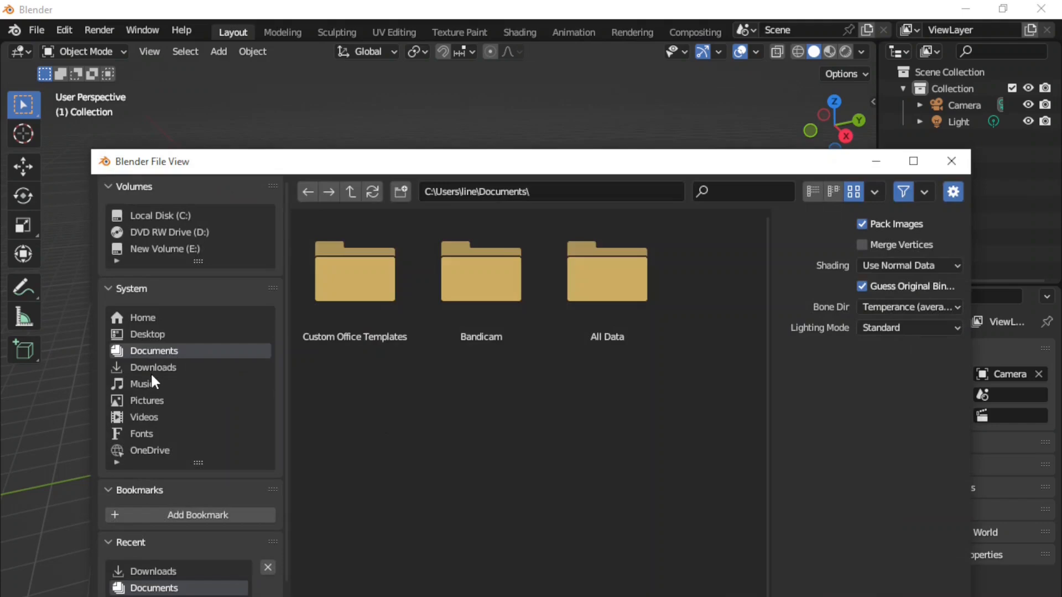
{"action": "left_click", "coordinate": [153, 368]}
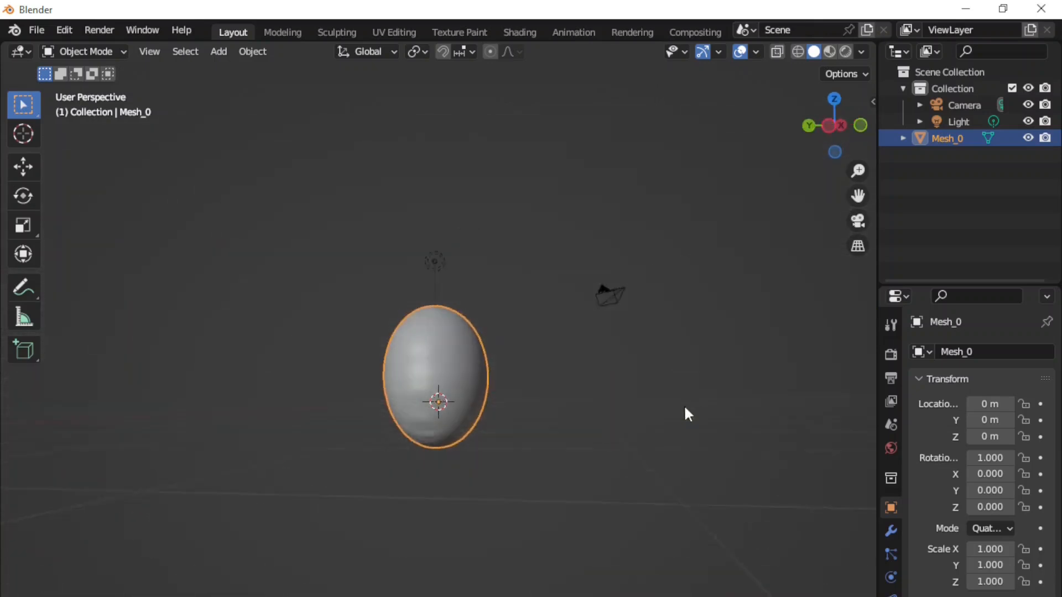
Show the wheel in Material Preview shading and orbit to face its textured rim.
{"action": "left_click", "coordinate": [23, 167]}
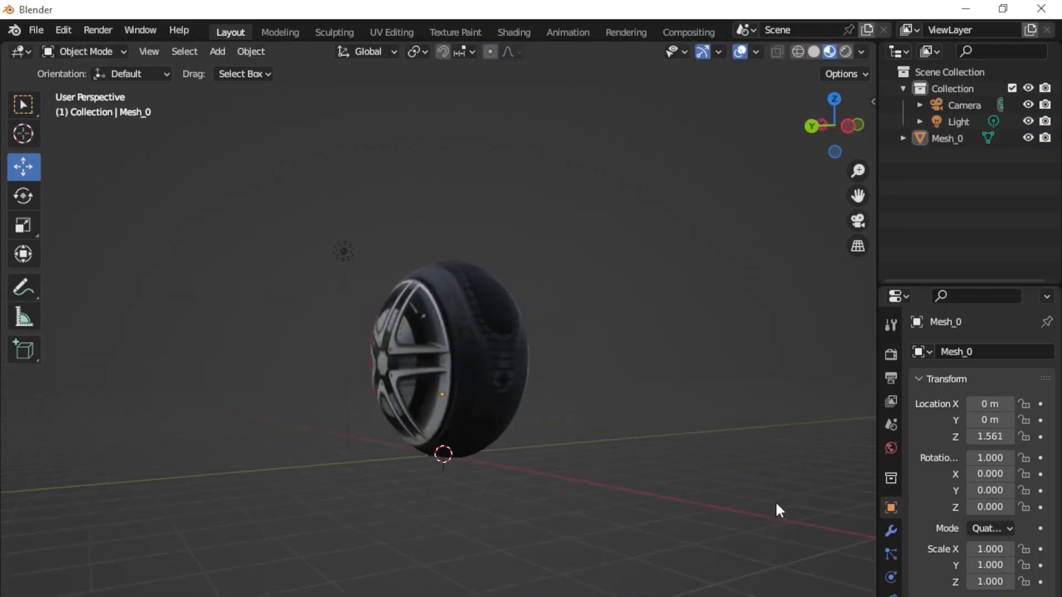
{"action": "left_click_drag", "start_coordinate": [779, 510], "coordinate": [467, 458]}
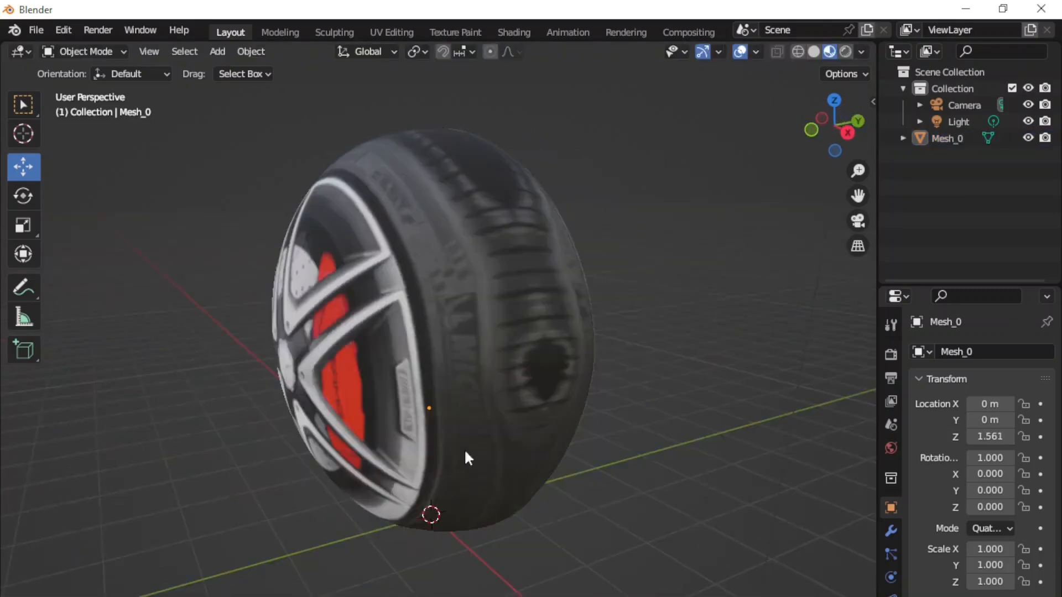
{"action": "left_click_drag", "start_coordinate": [466, 458], "coordinate": [417, 456]}
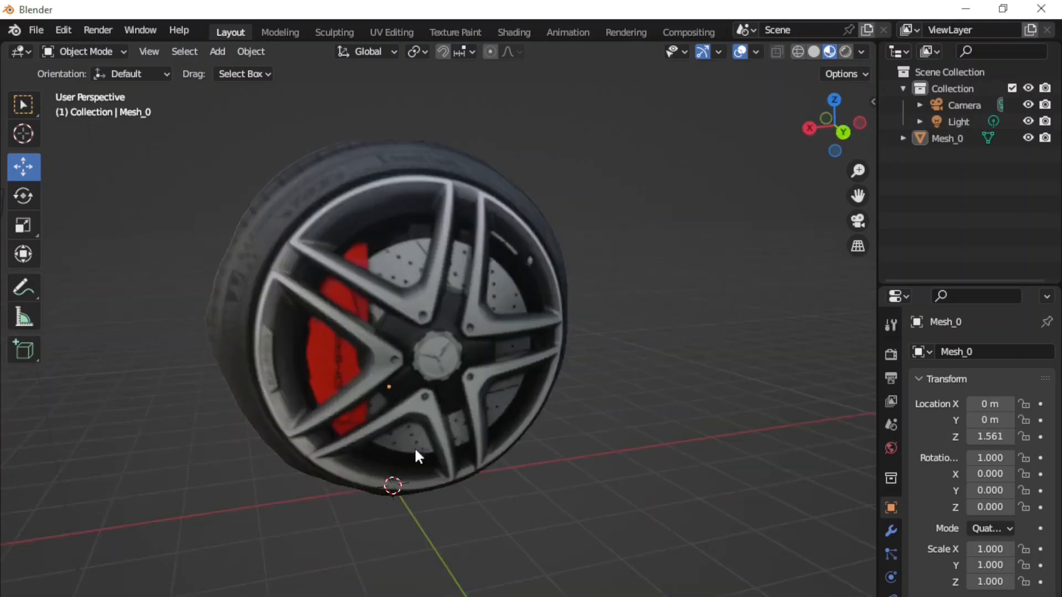
{"action": "left_click_drag", "start_coordinate": [418, 455], "coordinate": [469, 520]}
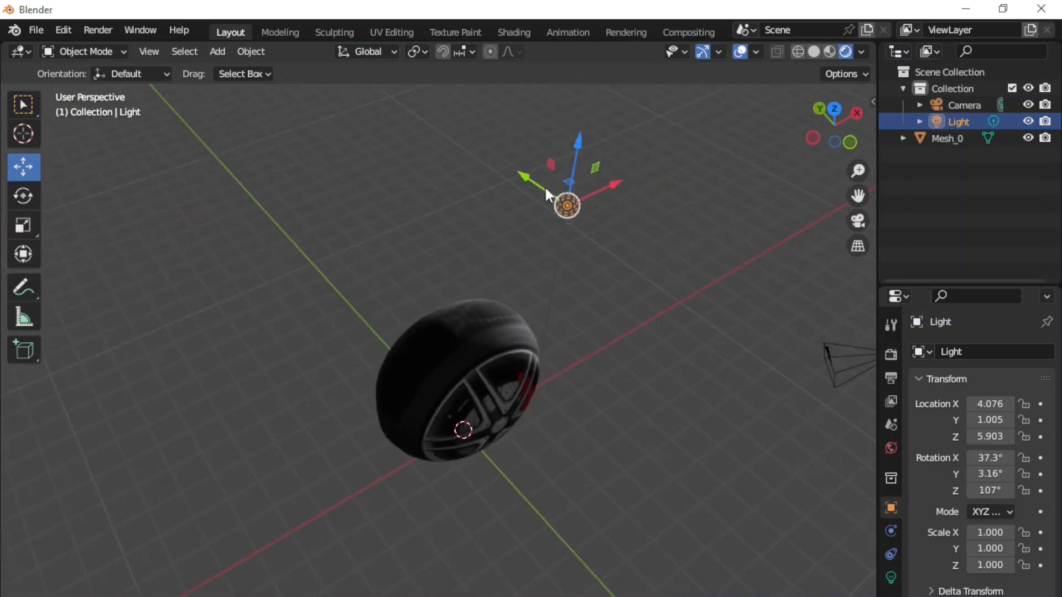
Drag the light with the Move gizmo to sit above and in front of the wheel's rim.
{"action": "left_click_drag", "start_coordinate": [568, 207], "coordinate": [572, 318]}
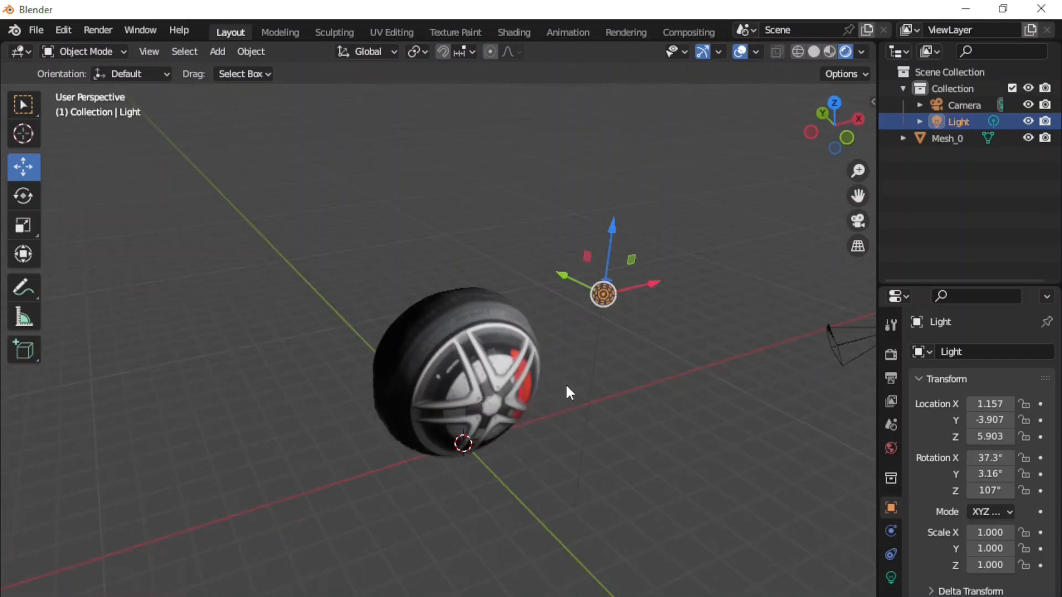
{"action": "left_click_drag", "start_coordinate": [603, 294], "coordinate": [599, 231]}
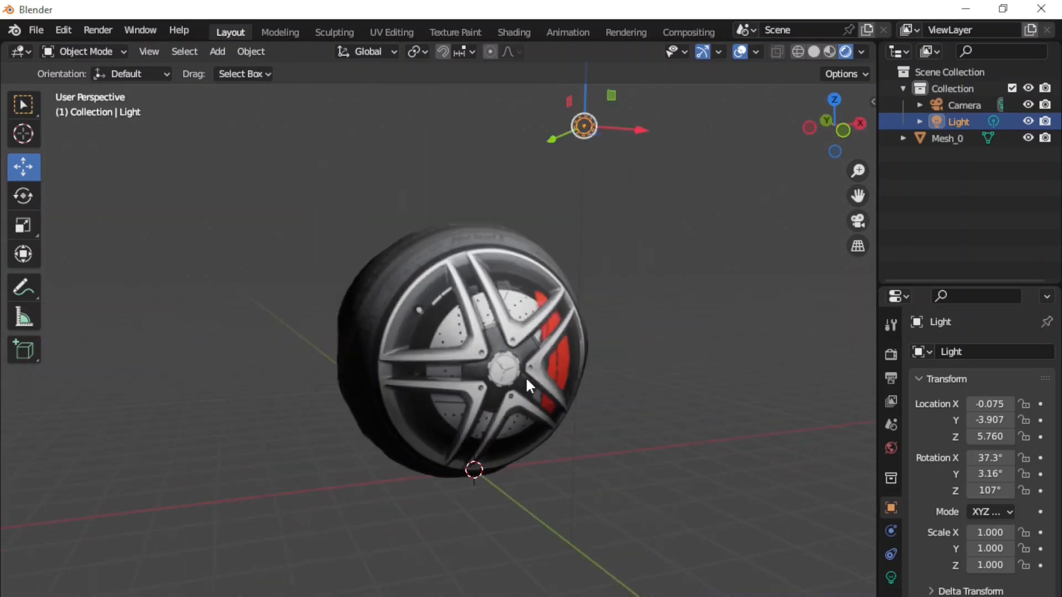
{"action": "left_click_drag", "start_coordinate": [584, 125], "coordinate": [576, 344]}
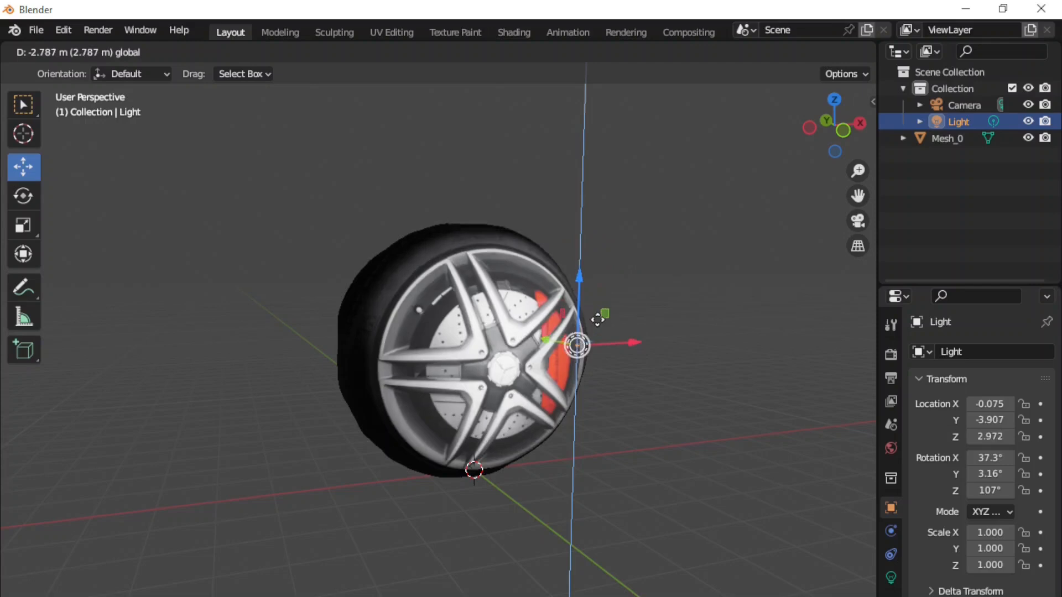
{"action": "left_click_drag", "start_coordinate": [581, 341], "coordinate": [580, 169]}
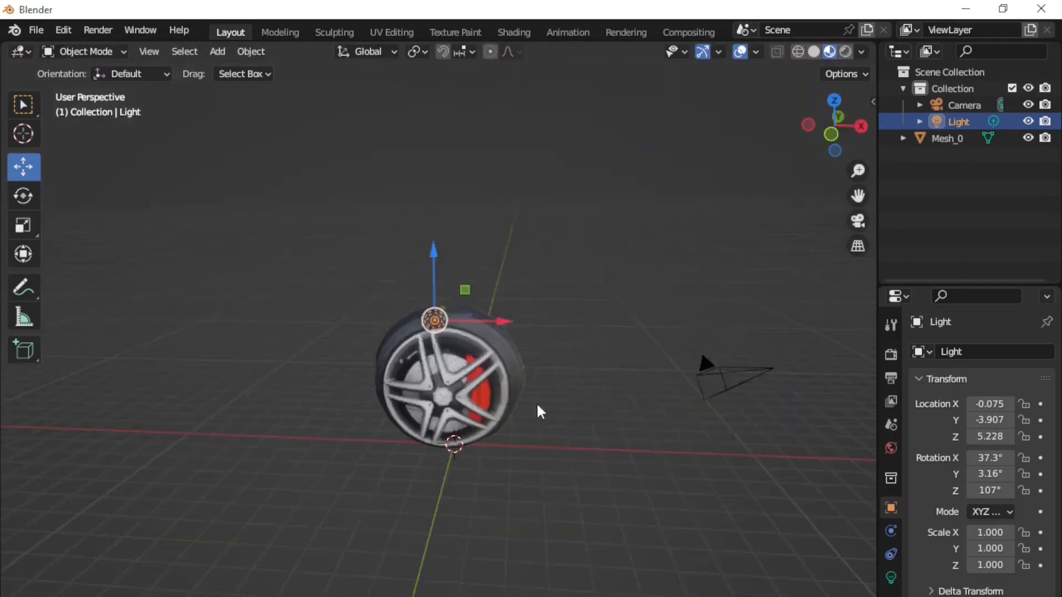
{"action": "left_click_drag", "start_coordinate": [542, 412], "coordinate": [590, 386]}
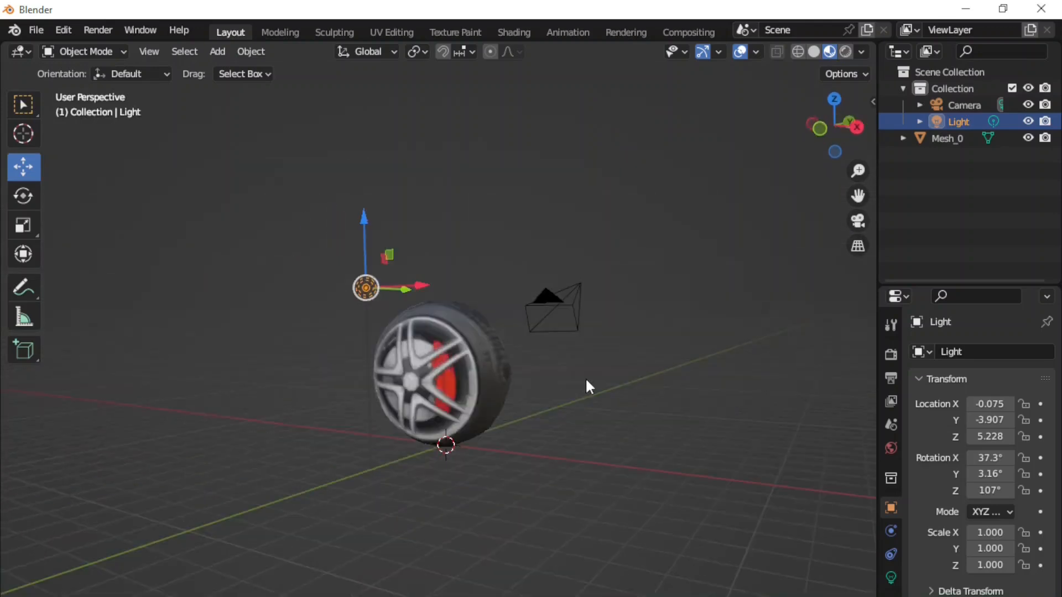